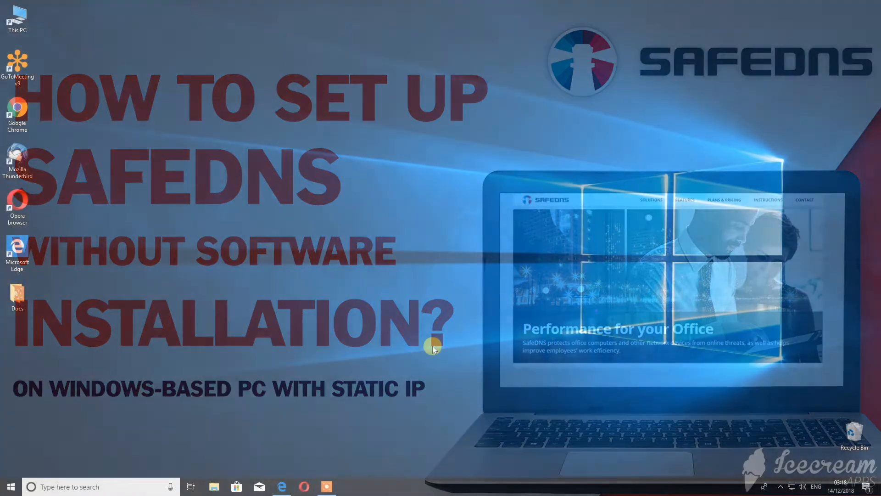
Step: Sign in to the SafeDNS account on safedns.com with email and password
{"action": "left_click", "coordinate": [281, 487]}
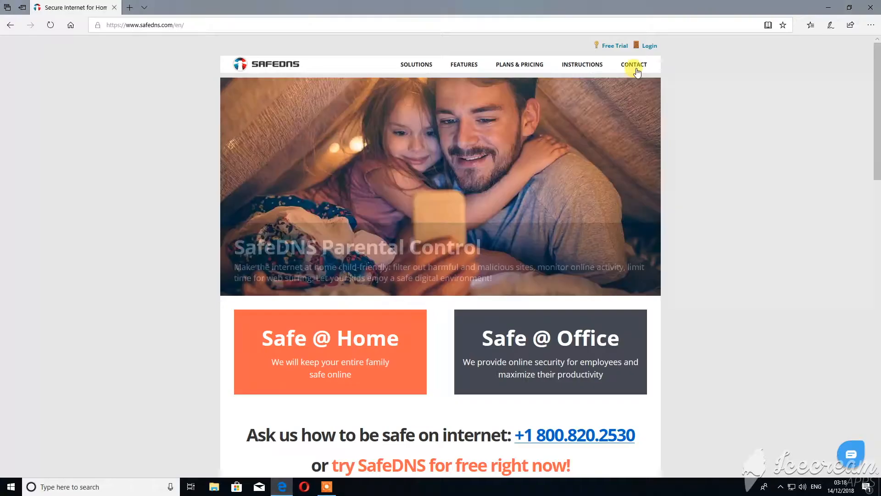
{"action": "left_click", "coordinate": [649, 46]}
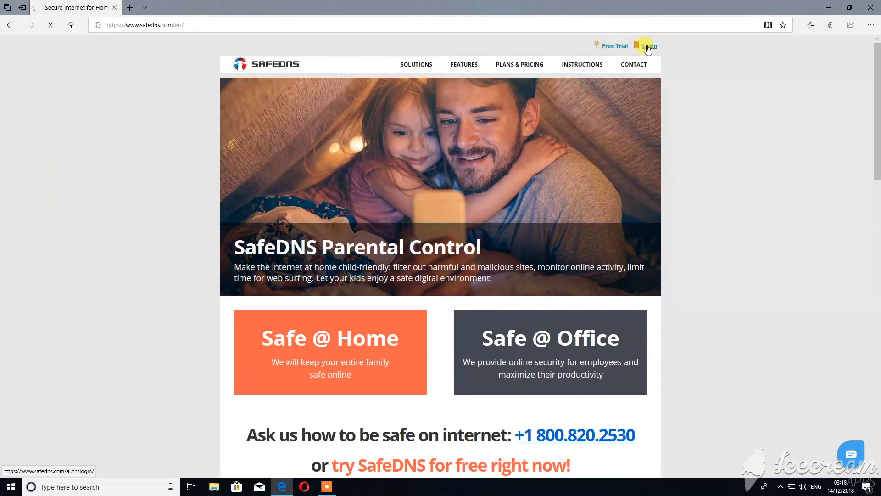
{"action": "left_click", "coordinate": [649, 46]}
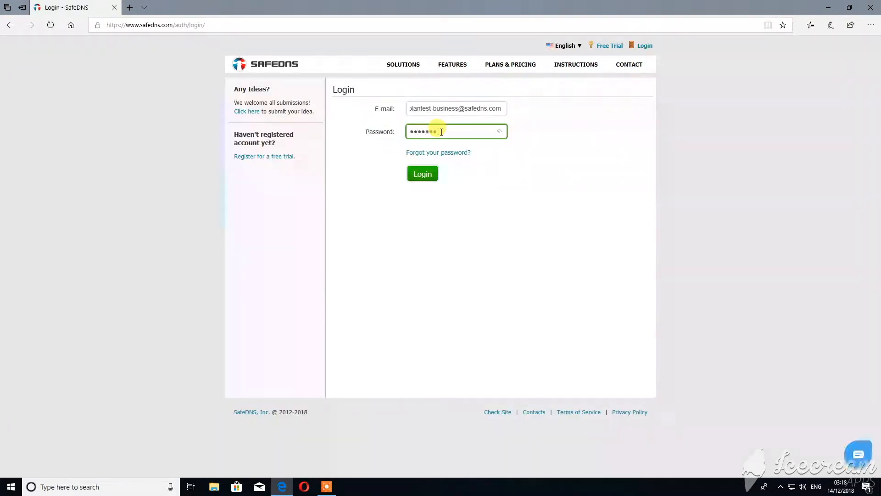
{"action": "left_click", "coordinate": [422, 174]}
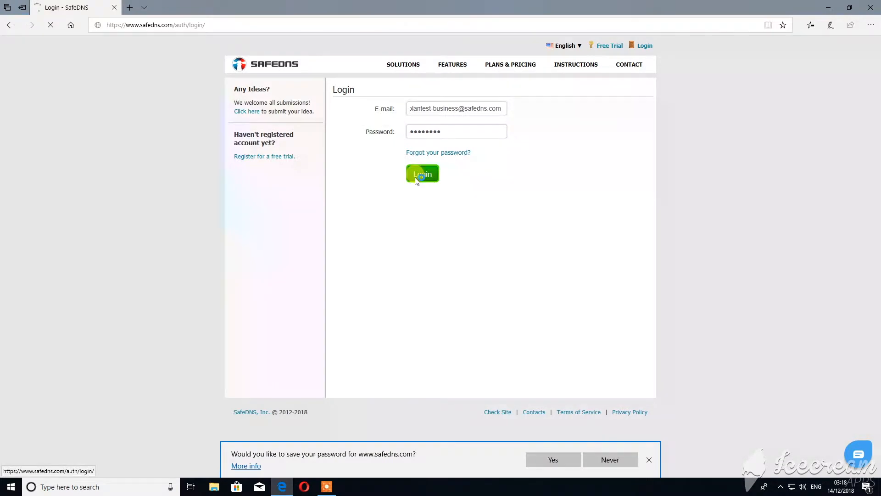
Step: Add IP 185.48.56.82 under Nets with profile Test and comment 'Test'
{"action": "left_click", "coordinate": [422, 174]}
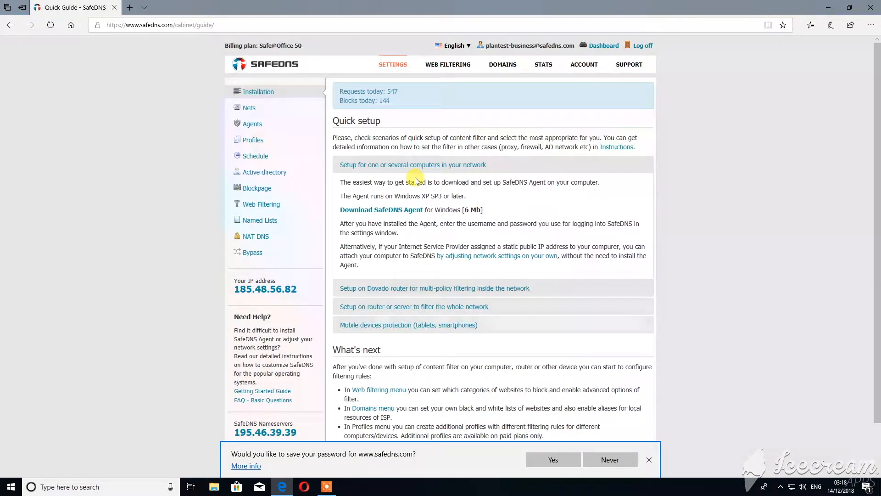
{"action": "mouse_move", "coordinate": [256, 109]}
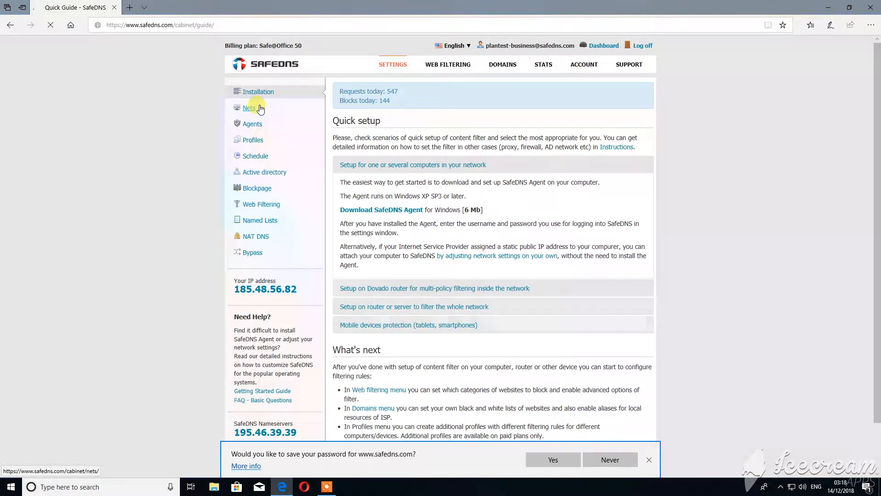
{"action": "left_click", "coordinate": [248, 107]}
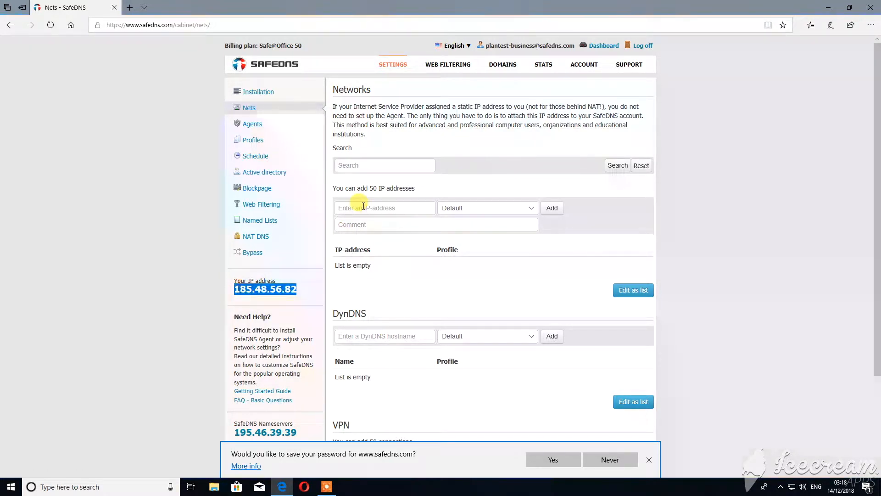
{"action": "type", "text": "185.48.56.82"}
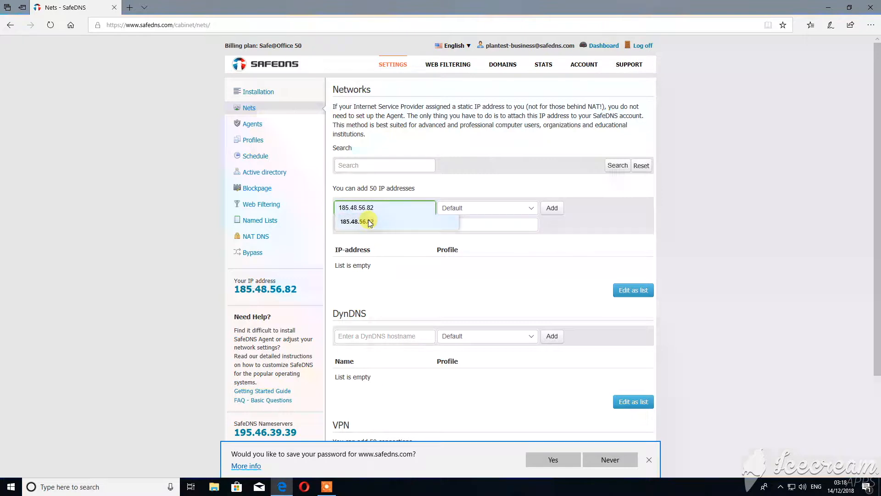
{"action": "left_click", "coordinate": [486, 207]}
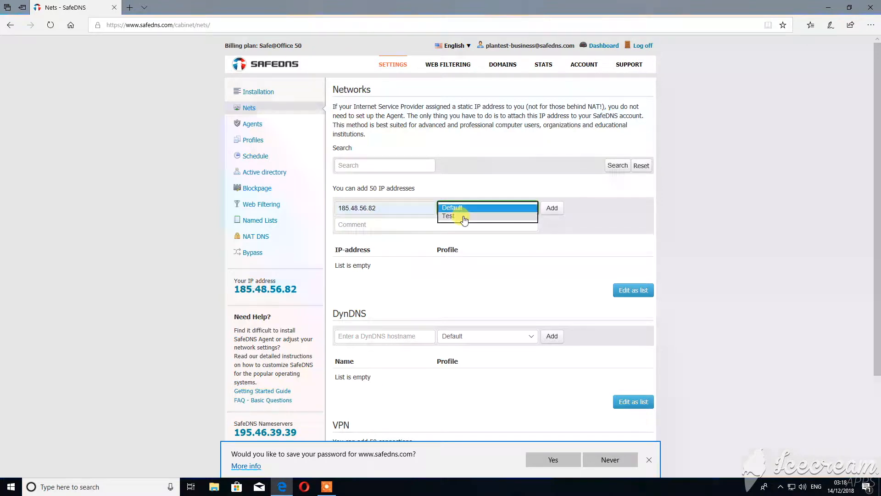
{"action": "left_click", "coordinate": [449, 216]}
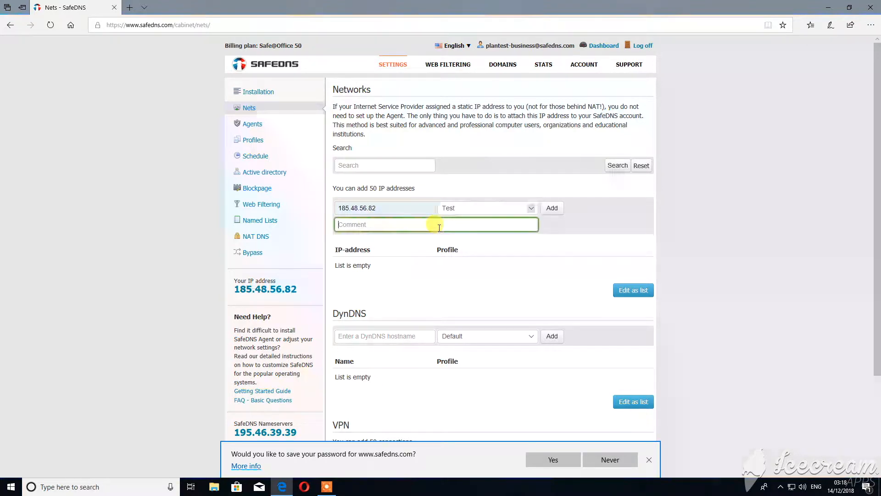
{"action": "type", "text": "Test"}
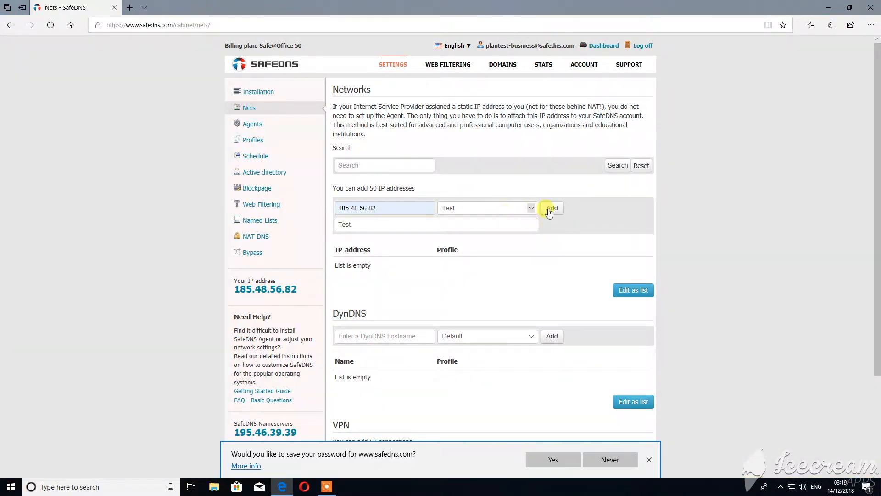
{"action": "left_click", "coordinate": [551, 208]}
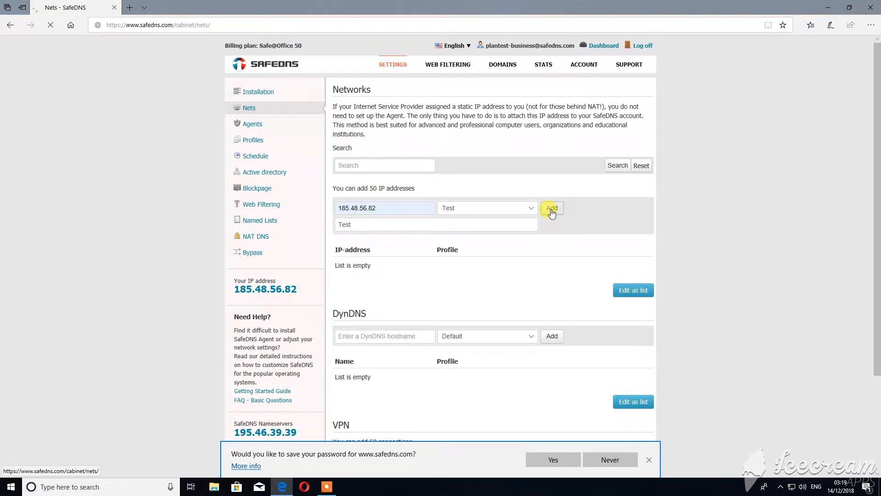
{"action": "left_click", "coordinate": [551, 208]}
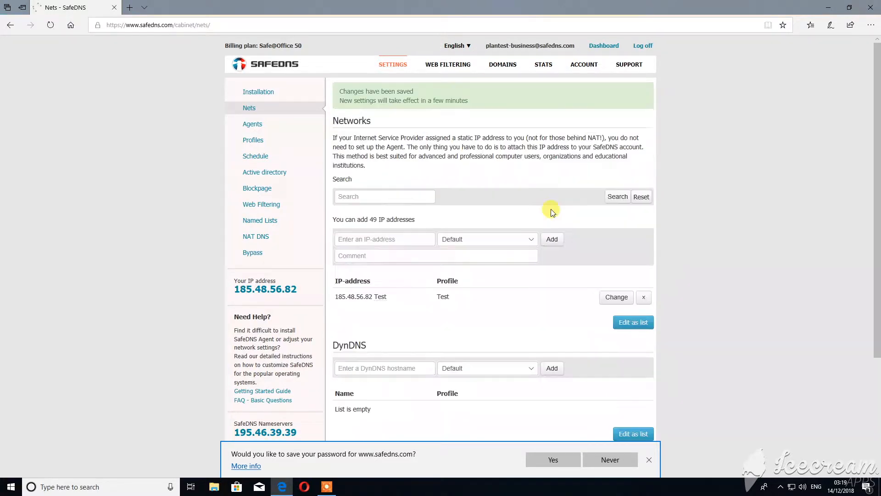
{"action": "mouse_move", "coordinate": [460, 70]}
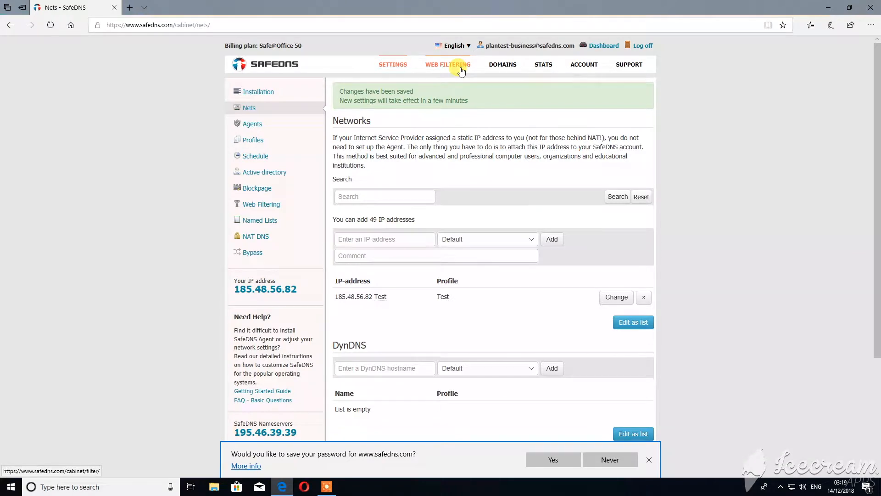
Step: Open Web Filtering and select the Test profile's filter
{"action": "left_click", "coordinate": [448, 64]}
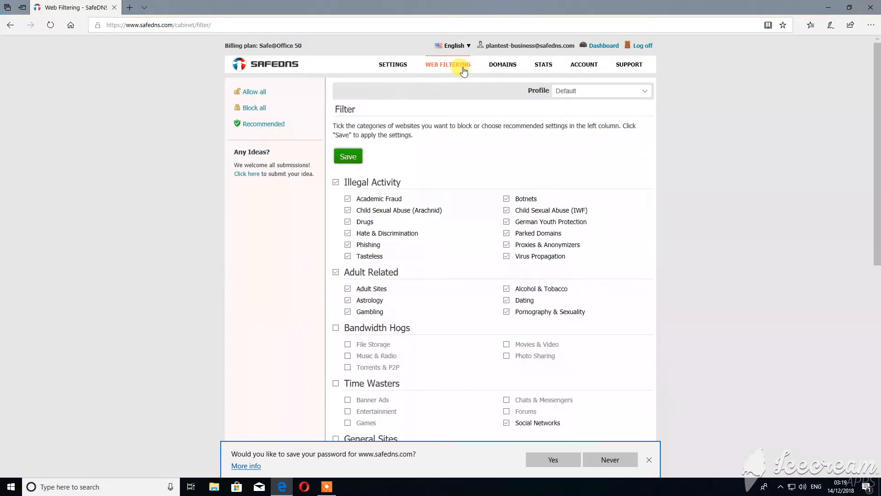
{"action": "left_click", "coordinate": [601, 90]}
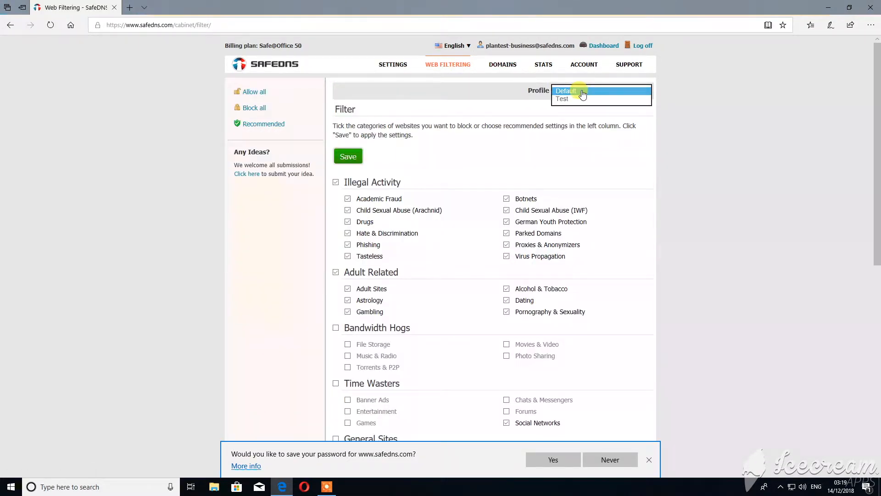
{"action": "mouse_move", "coordinate": [583, 101]}
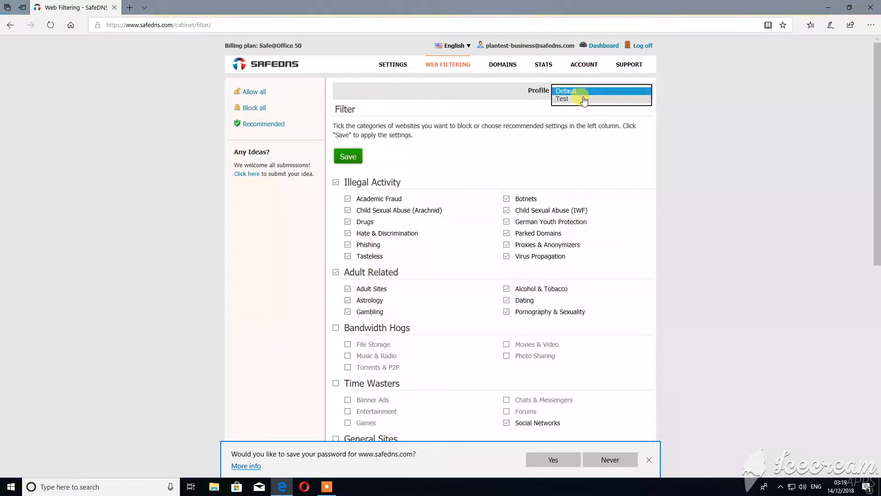
{"action": "left_click", "coordinate": [562, 99]}
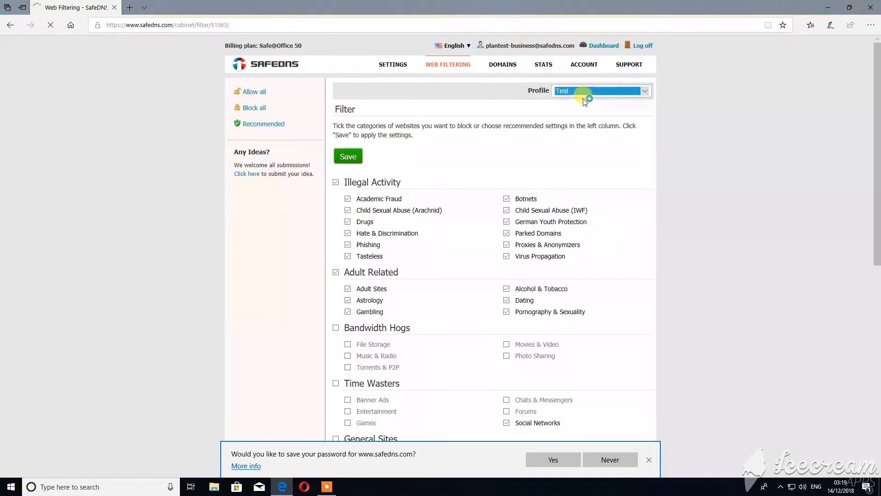
{"action": "left_click", "coordinate": [254, 91]}
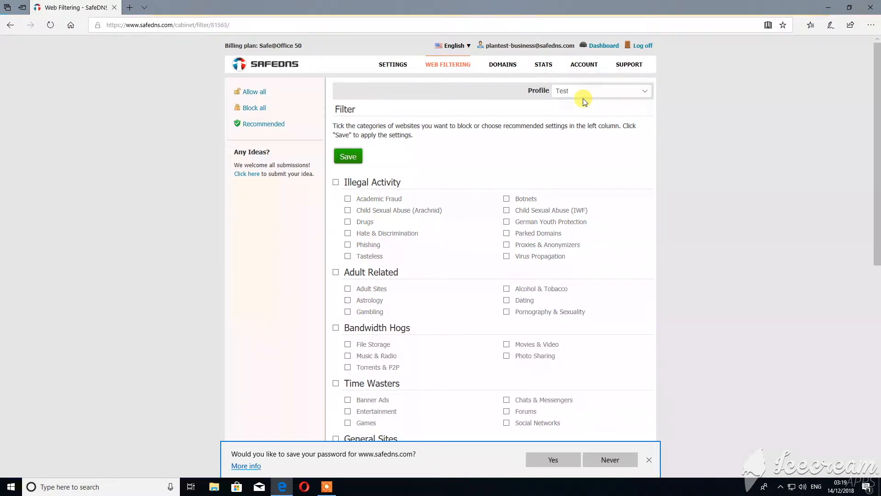
Step: Block Illegal Activity, Adult Related and Time Wasters categories and save the filter
{"action": "left_click", "coordinate": [335, 182]}
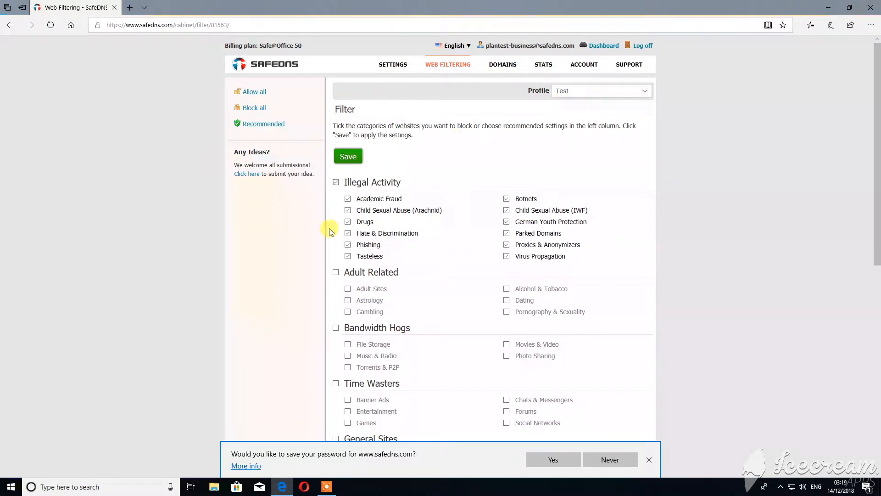
{"action": "left_click", "coordinate": [335, 271]}
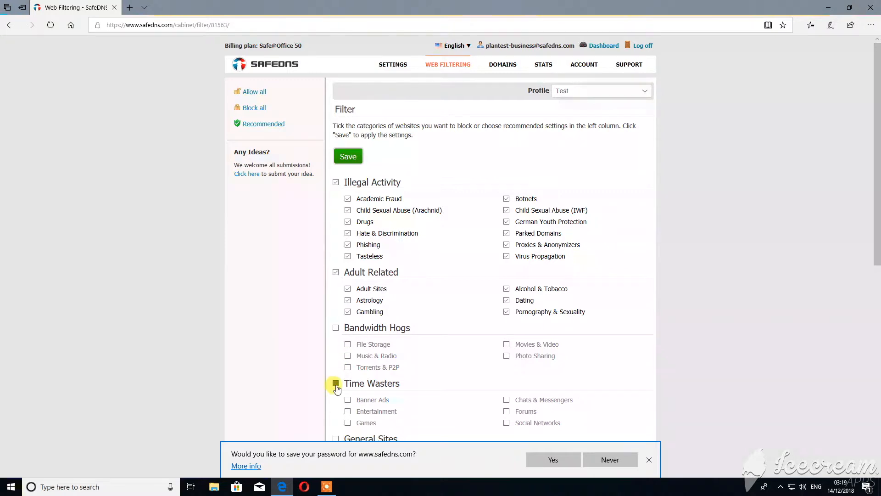
{"action": "left_click", "coordinate": [334, 383]}
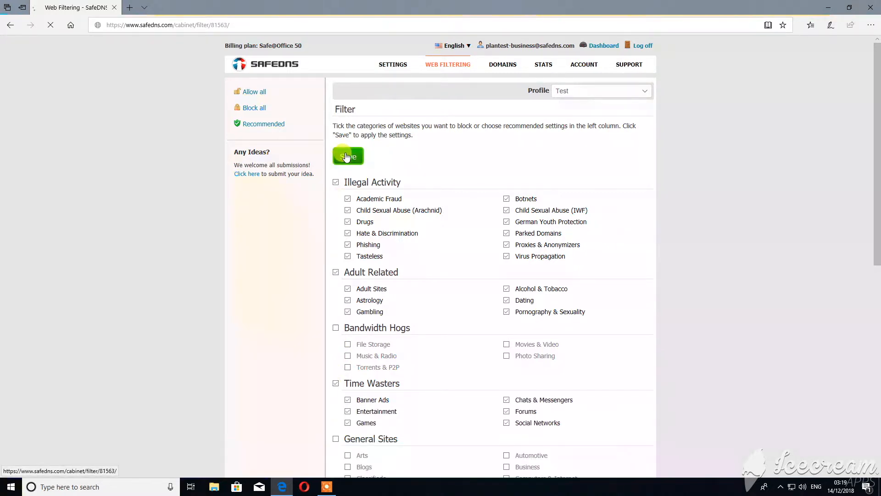
{"action": "left_click", "coordinate": [348, 156]}
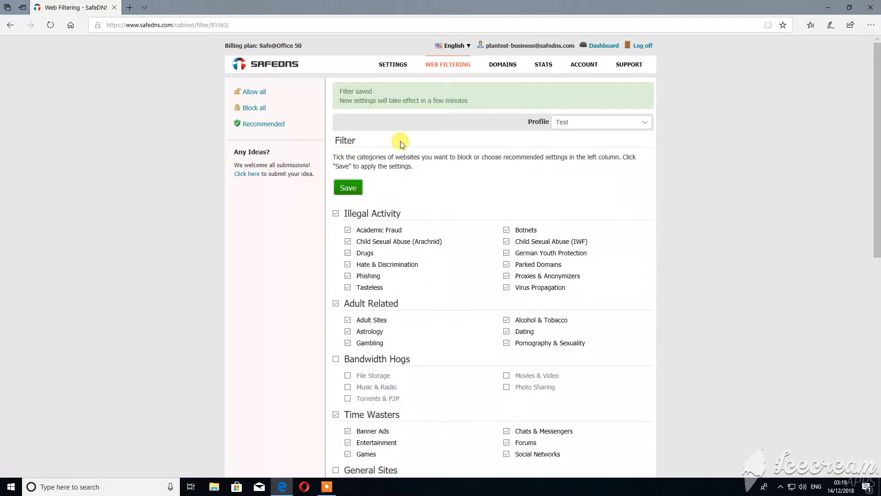
{"action": "mouse_move", "coordinate": [476, 125]}
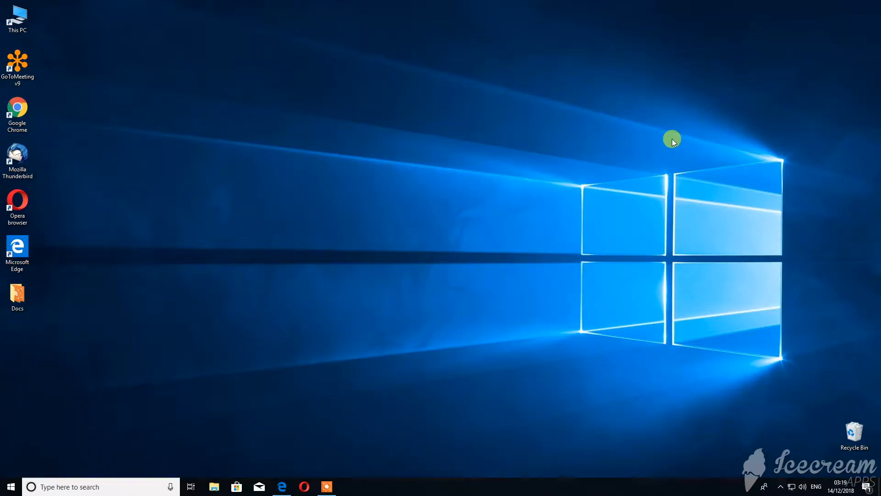
{"action": "mouse_move", "coordinate": [793, 492]}
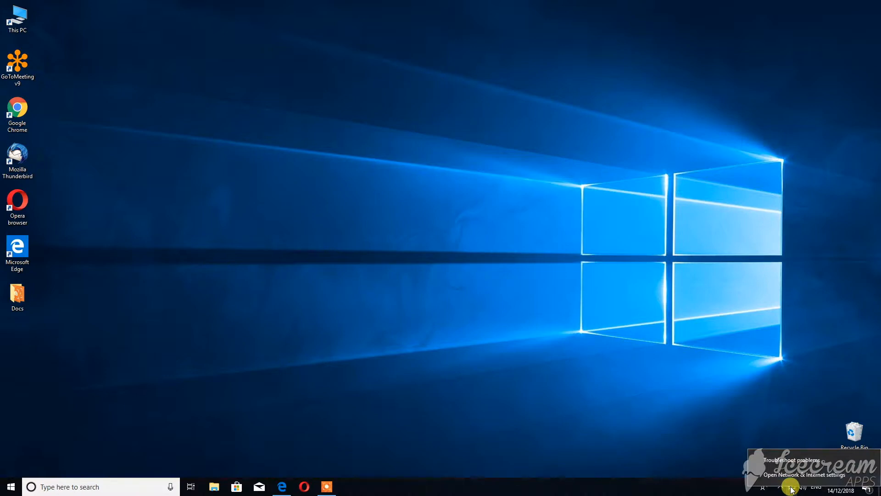
{"action": "mouse_move", "coordinate": [797, 491]}
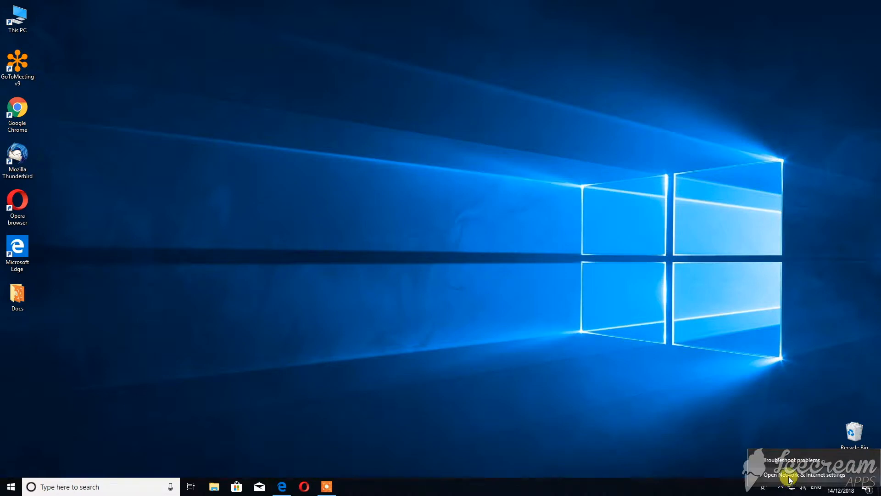
Step: Go from Network & Internet settings to adapter options and open the Ethernet connection
{"action": "left_click", "coordinate": [788, 486]}
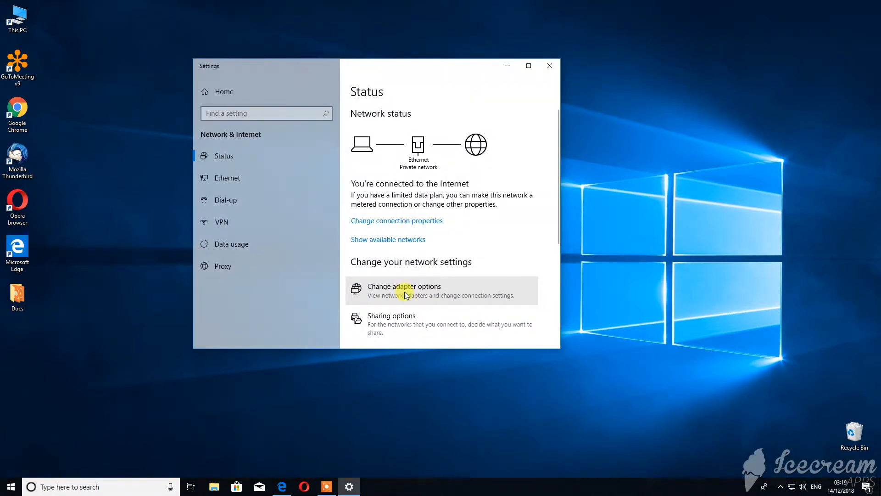
{"action": "left_click", "coordinate": [404, 291]}
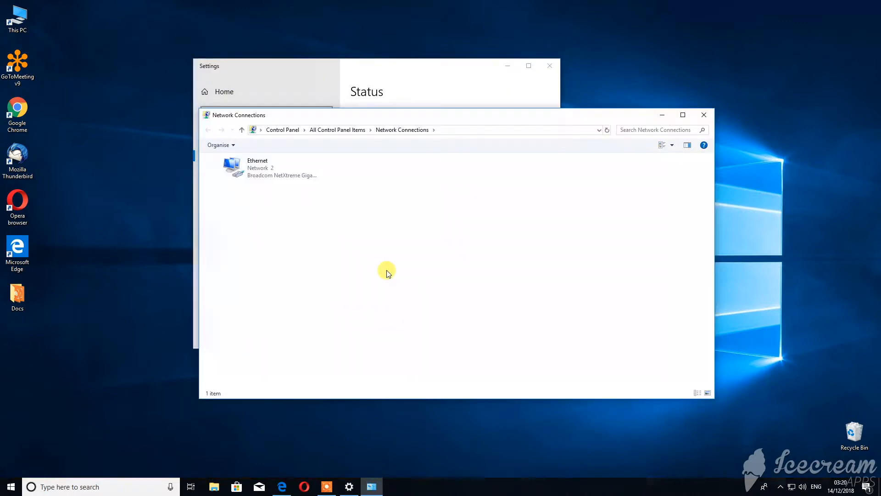
{"action": "double_click", "coordinate": [257, 167]}
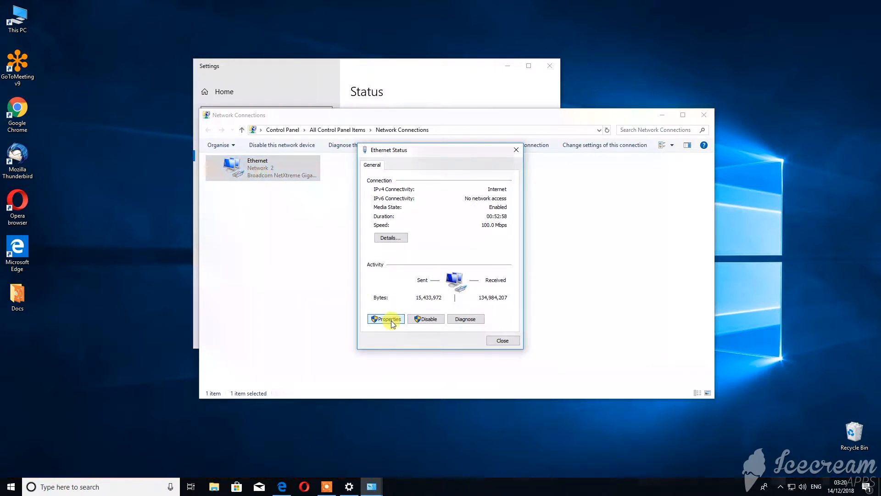
Step: Open the Ethernet adapter's Properties to reach its IPv4 settings
{"action": "left_click", "coordinate": [386, 319]}
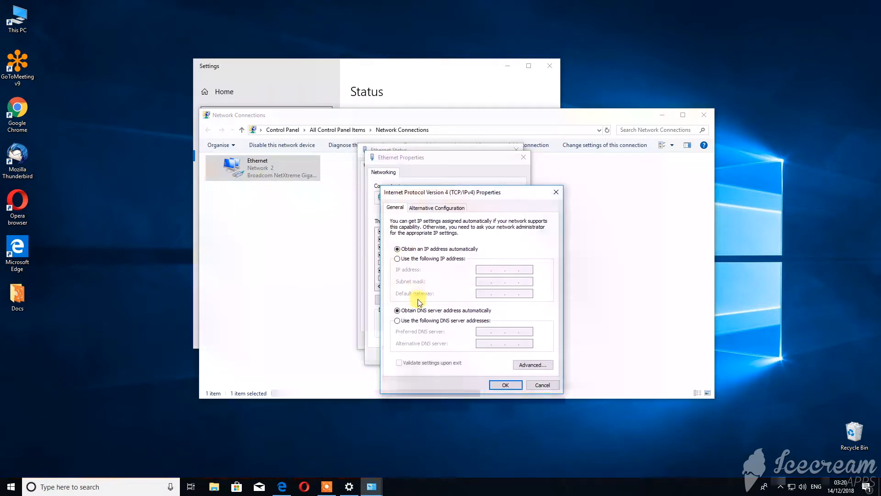
{"action": "mouse_move", "coordinate": [418, 322]}
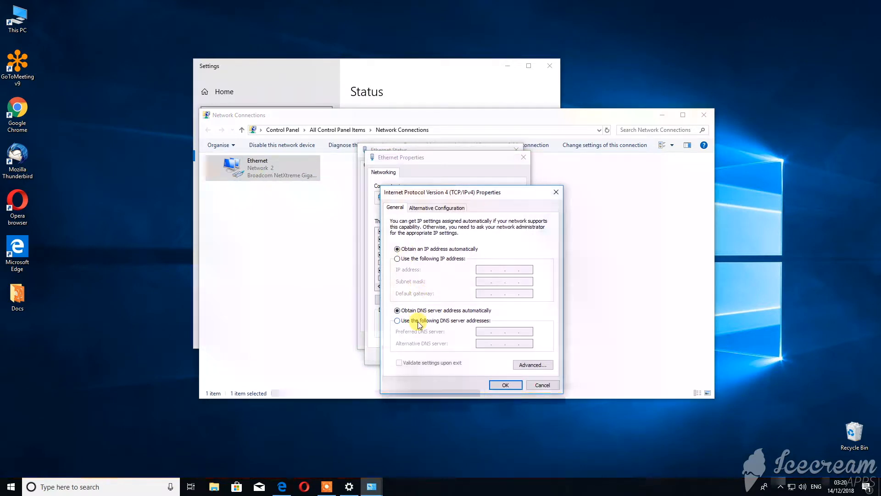
Step: Set Ethernet IPv4 DNS servers to 195.46.39.39 and 195.46.39.40 and confirm
{"action": "left_click", "coordinate": [397, 320]}
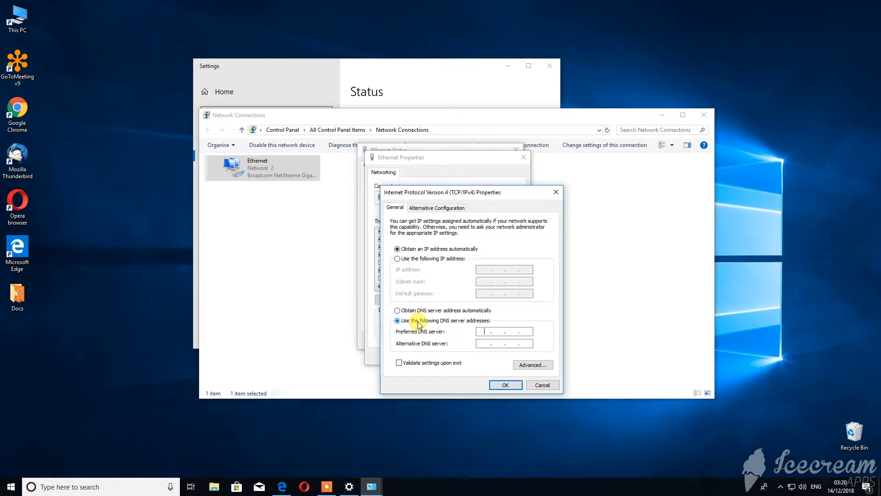
{"action": "type", "text": "195"}
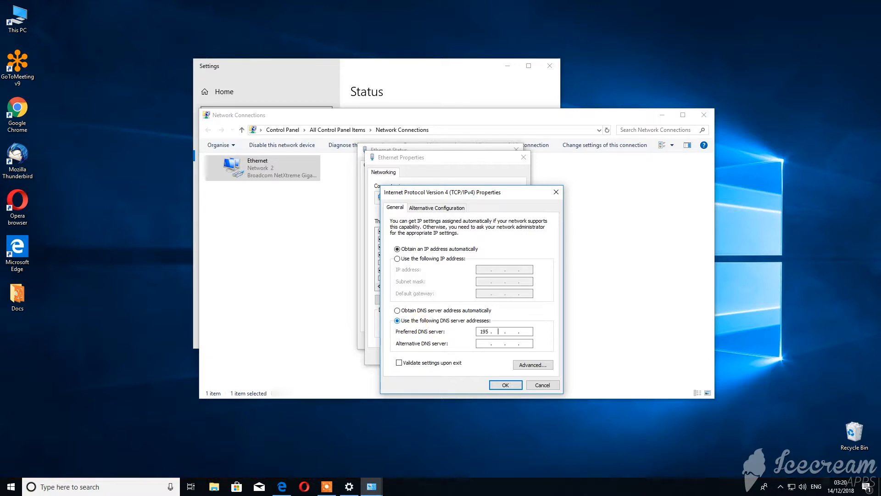
{"action": "type", "text": "46.39"}
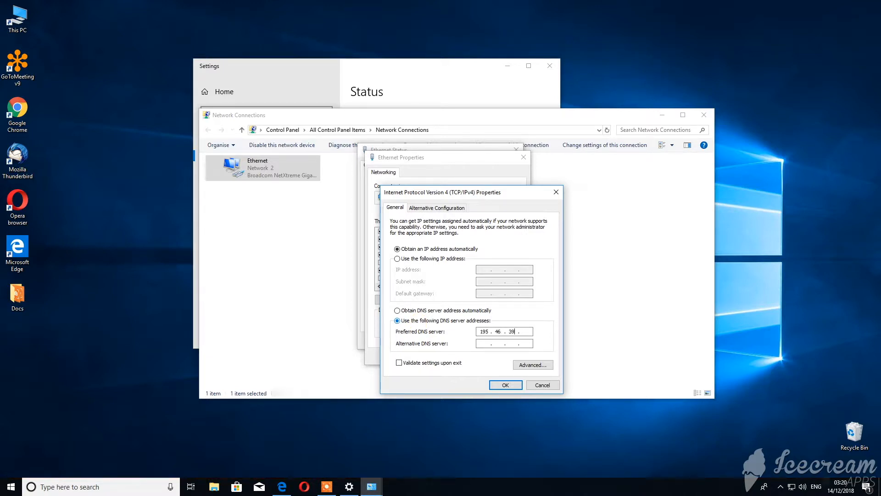
{"action": "type", "text": "39"}
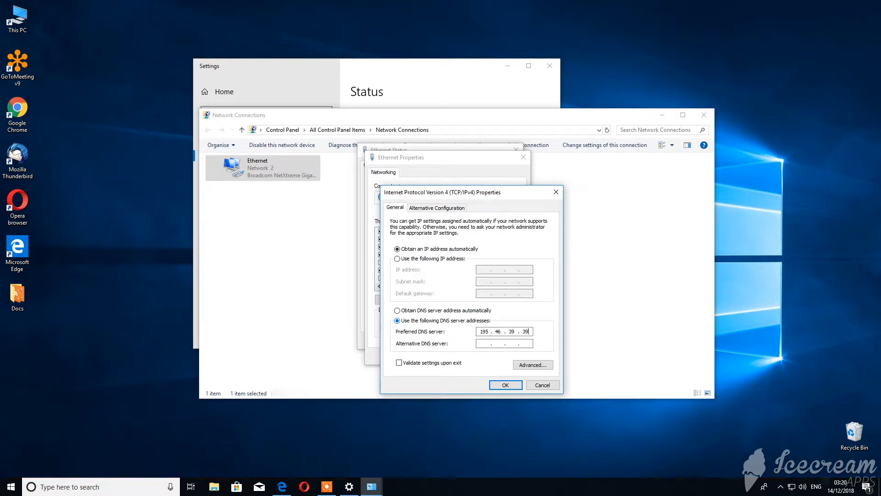
{"action": "type", "text": "195.46.39.40"}
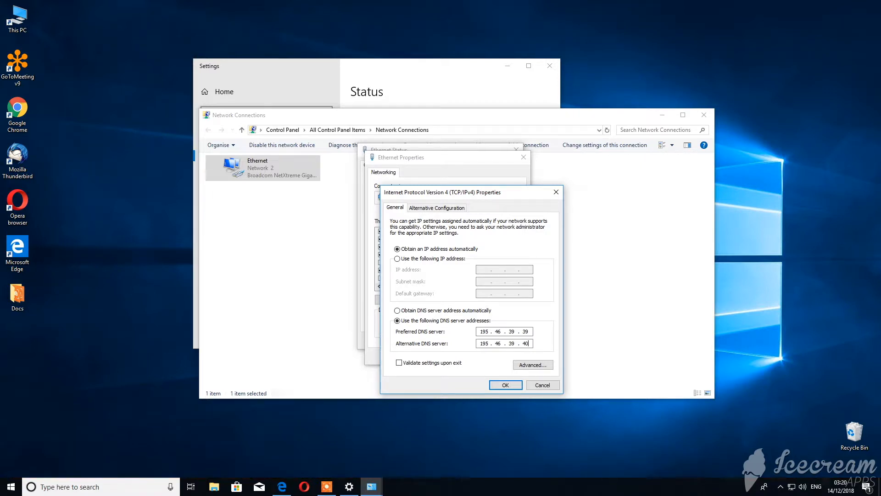
{"action": "left_click", "coordinate": [505, 384]}
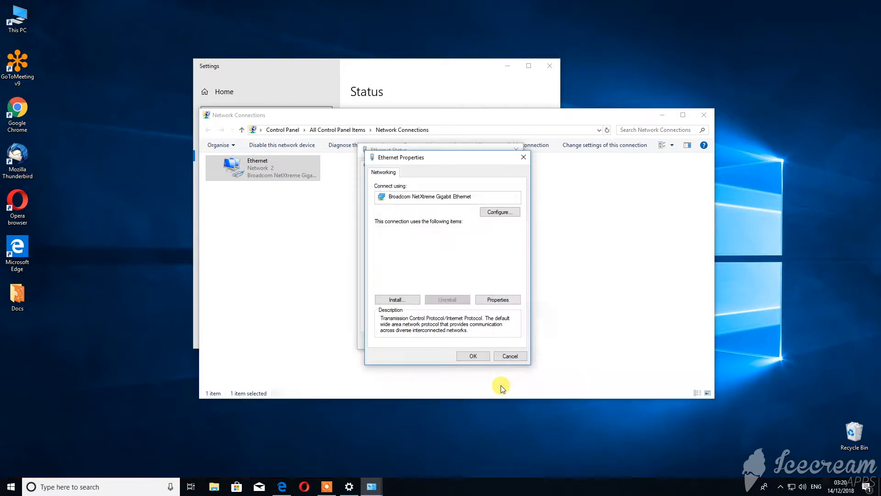
{"action": "mouse_move", "coordinate": [473, 356]}
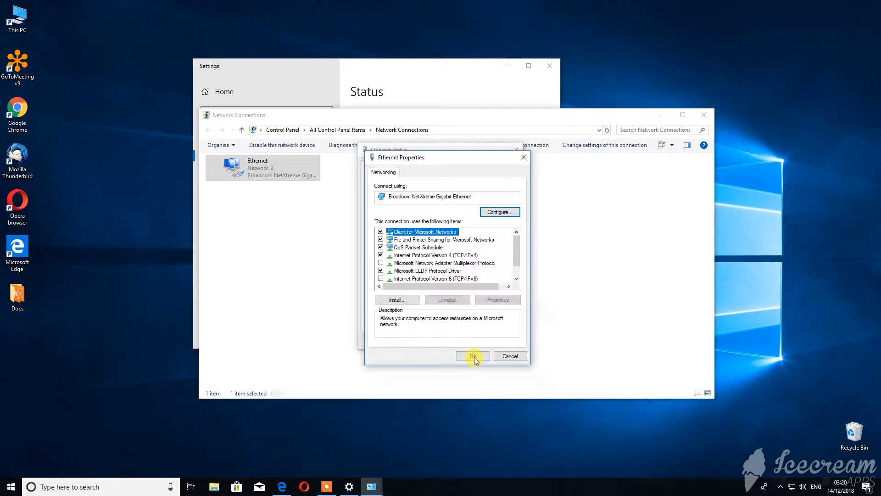
{"action": "left_click", "coordinate": [473, 355]}
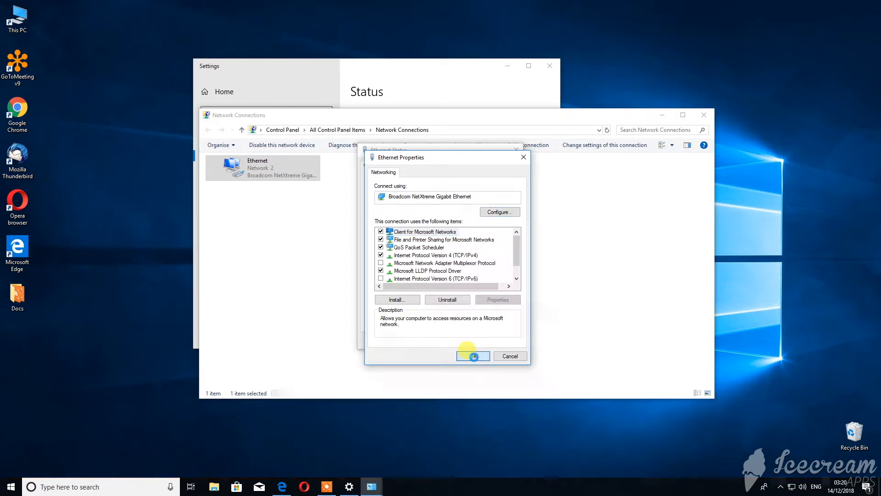
Step: Close the Network Connections and Settings windows and search Start for PowerShell
{"action": "left_click", "coordinate": [472, 356]}
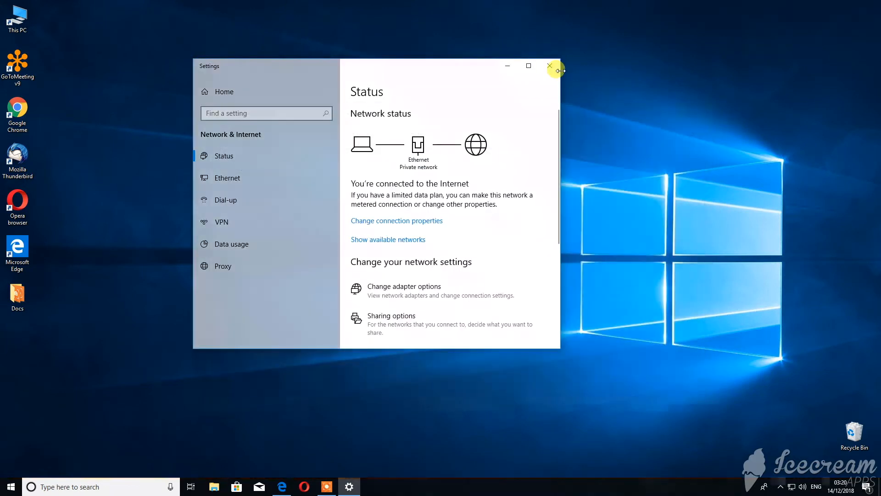
{"action": "left_click", "coordinate": [550, 66]}
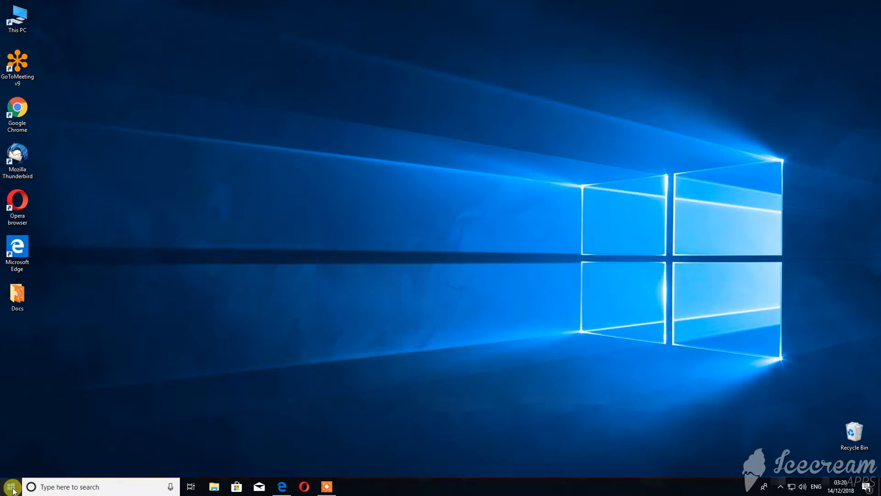
{"action": "type", "text": "power"}
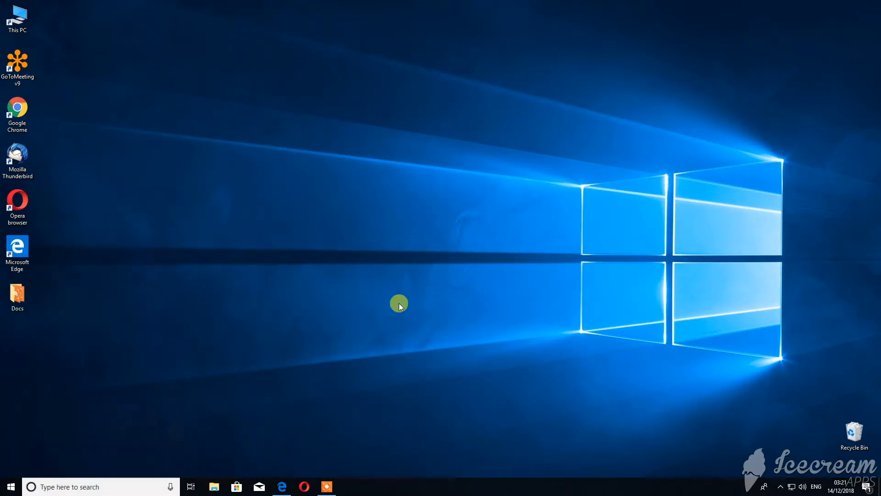
Step: Run PowerShell as administrator and execute ipconfig /registerdns
{"action": "left_click", "coordinate": [349, 487]}
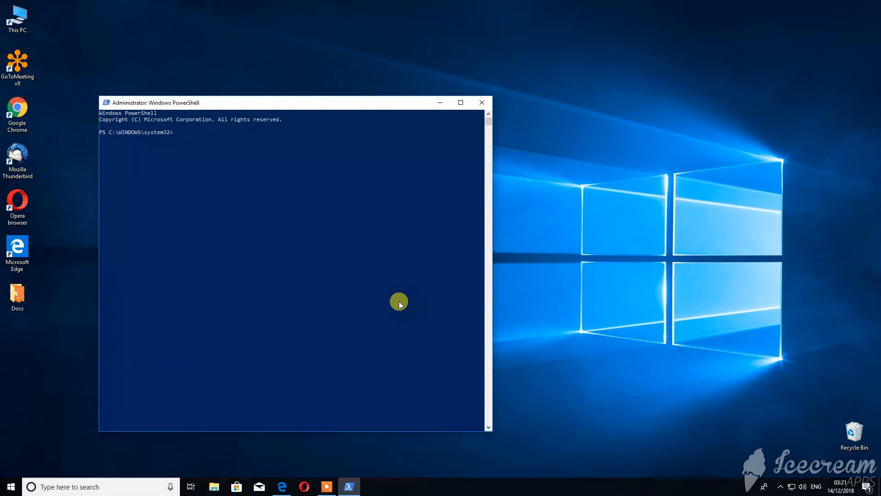
{"action": "type", "text": "i"}
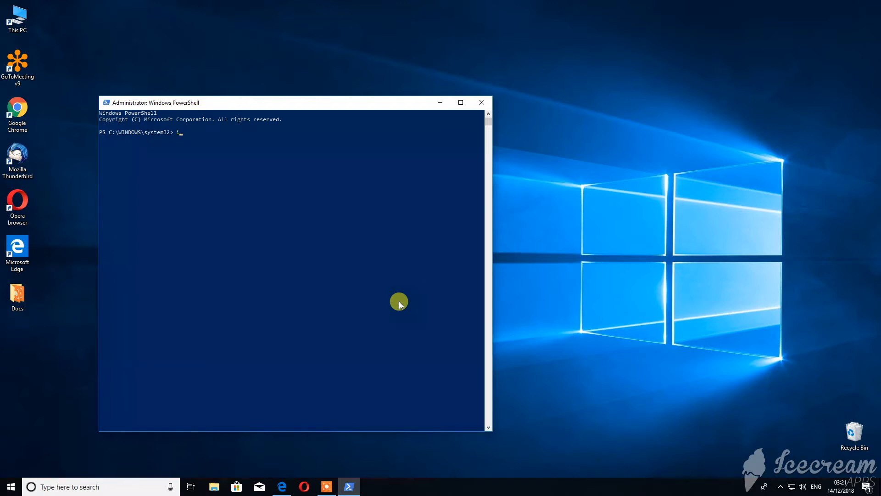
{"action": "type", "text": "pconfig /"}
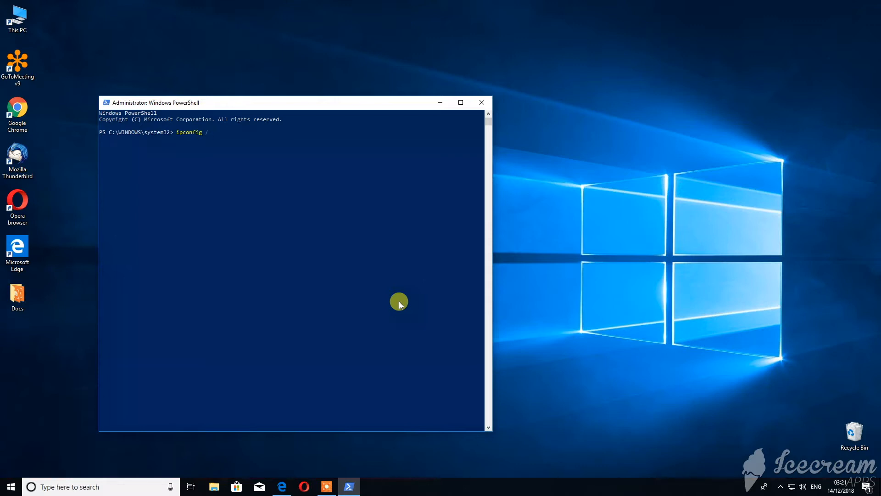
{"action": "type", "text": "registerdns"}
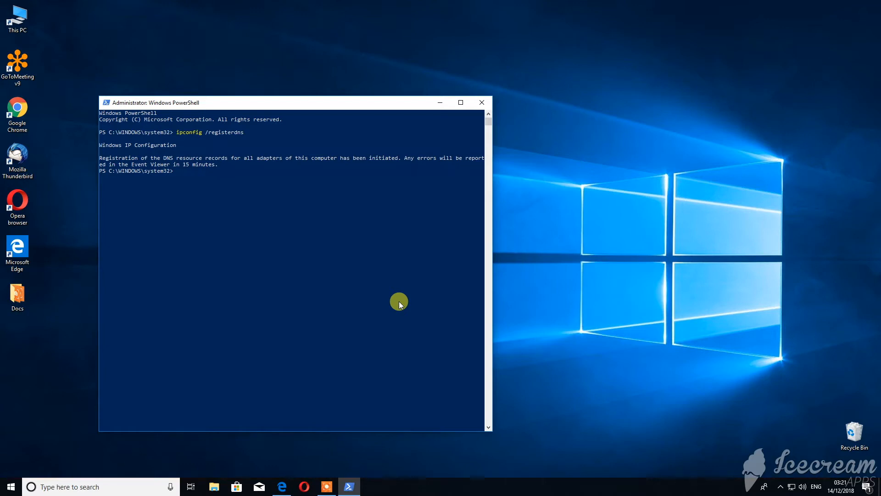
Step: Flush the DNS resolver cache with ipconfig /flushdns
{"action": "type", "text": "i"}
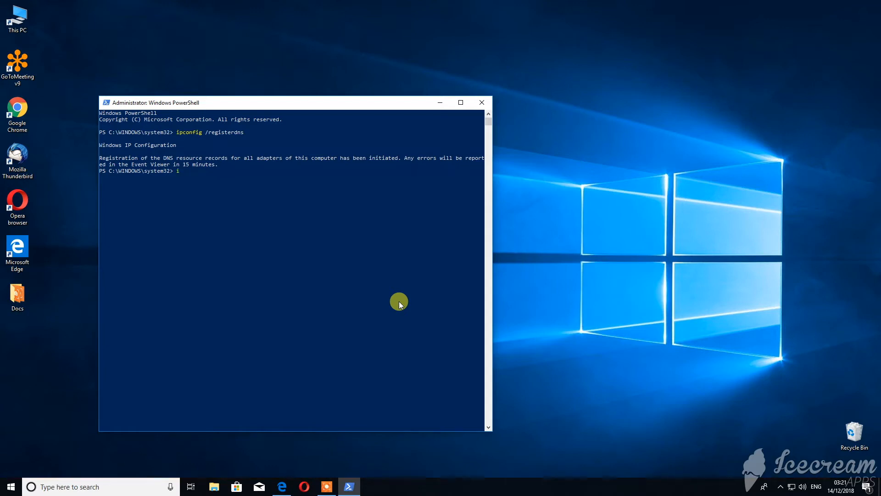
{"action": "type", "text": "pconfig /"}
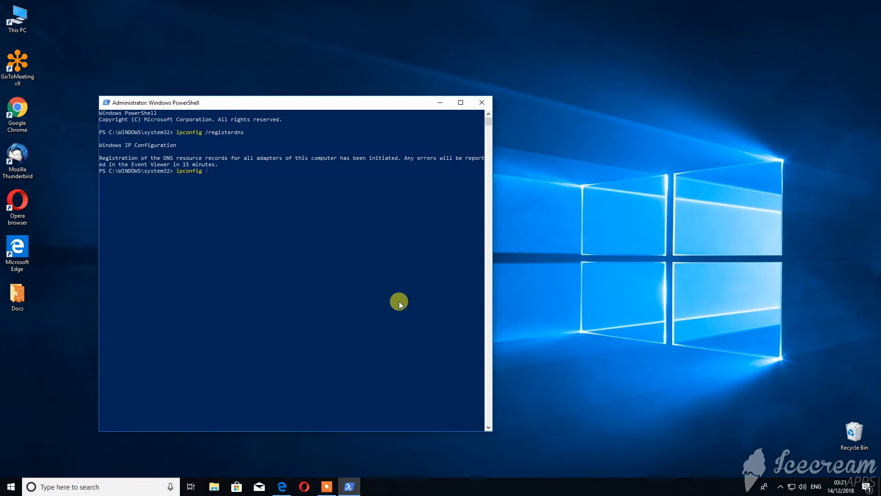
{"action": "type", "text": "flu"}
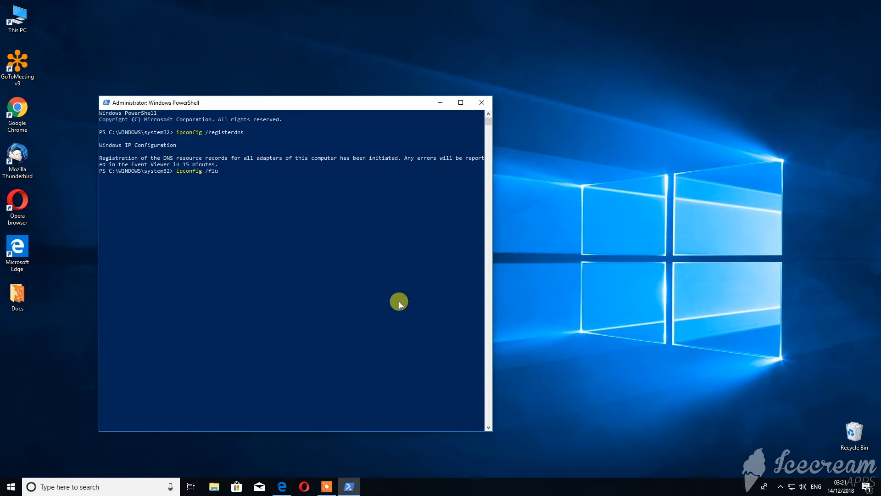
{"action": "type", "text": "shdns"}
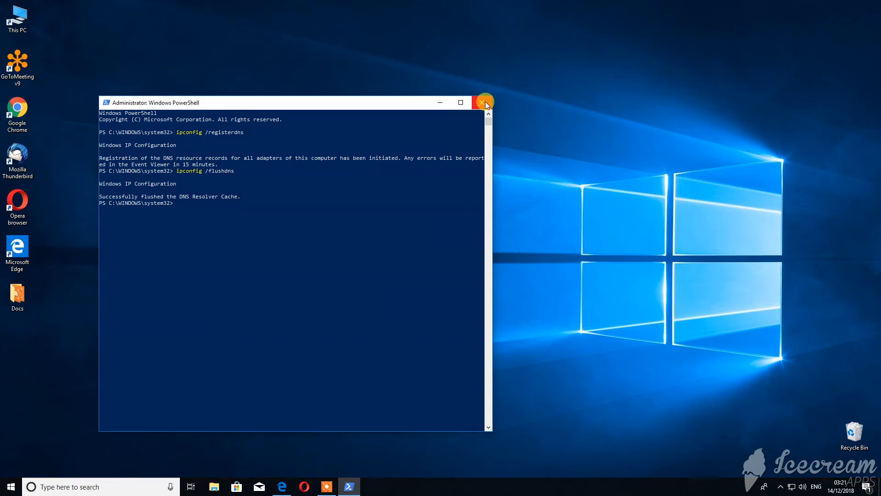
Step: Close PowerShell and return to the SafeDNS Web Filtering page in Edge
{"action": "left_click", "coordinate": [481, 102]}
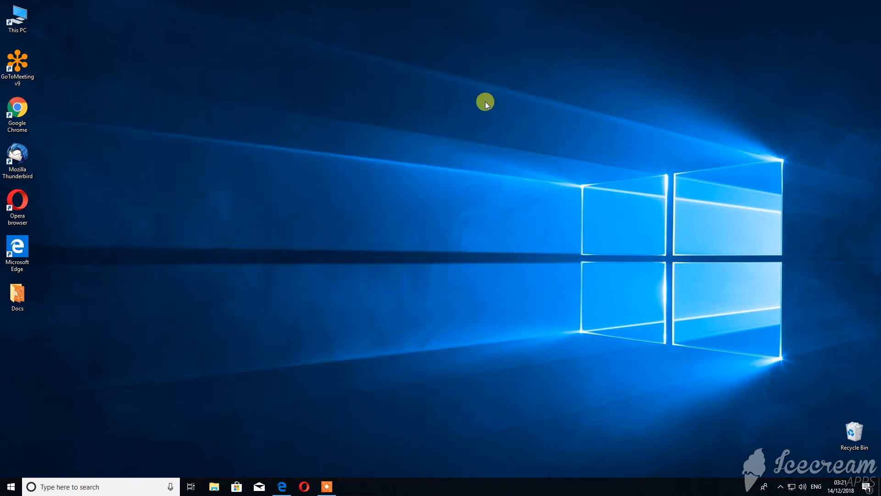
{"action": "mouse_move", "coordinate": [281, 486]}
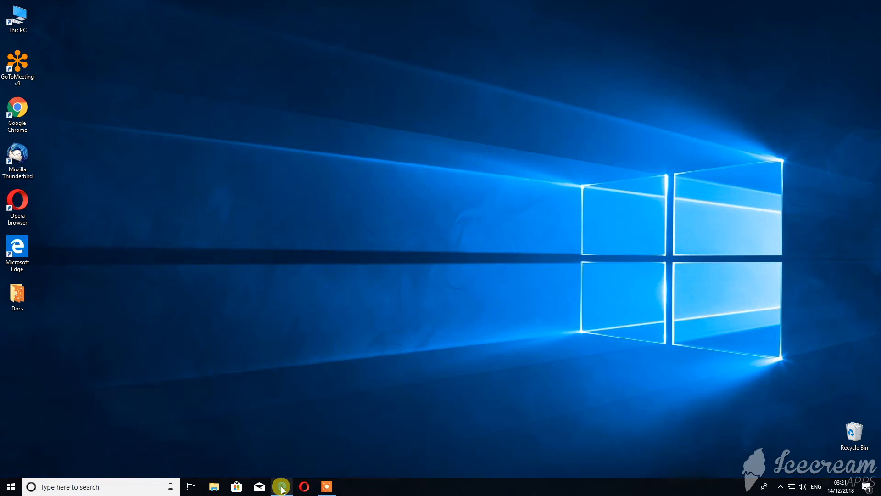
{"action": "mouse_move", "coordinate": [280, 486]}
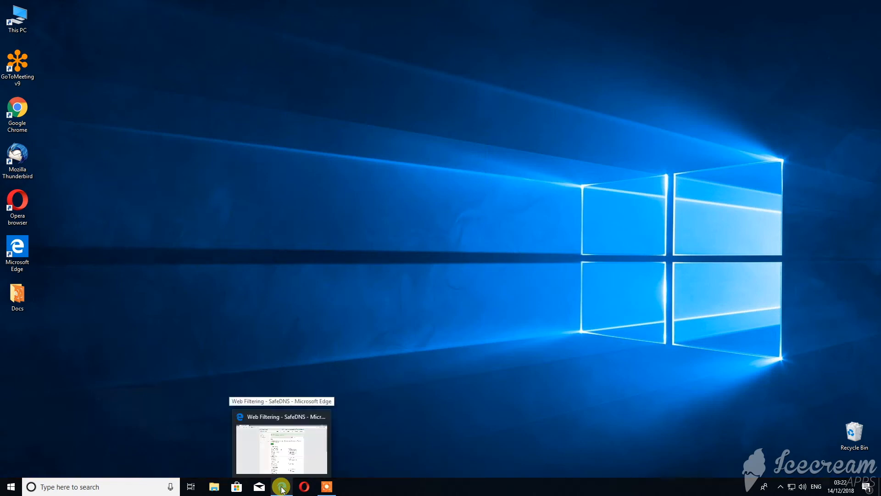
{"action": "left_click", "coordinate": [281, 486]}
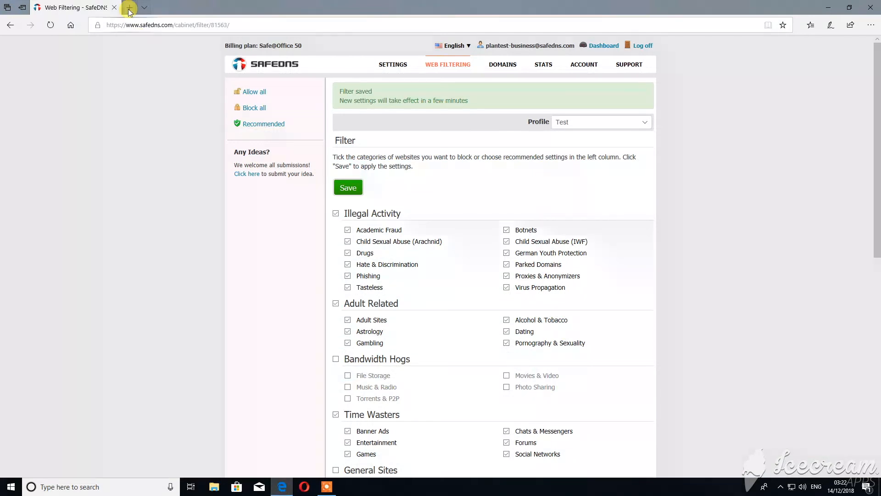
Step: Load sex.com in a new Edge tab
{"action": "left_click", "coordinate": [129, 8]}
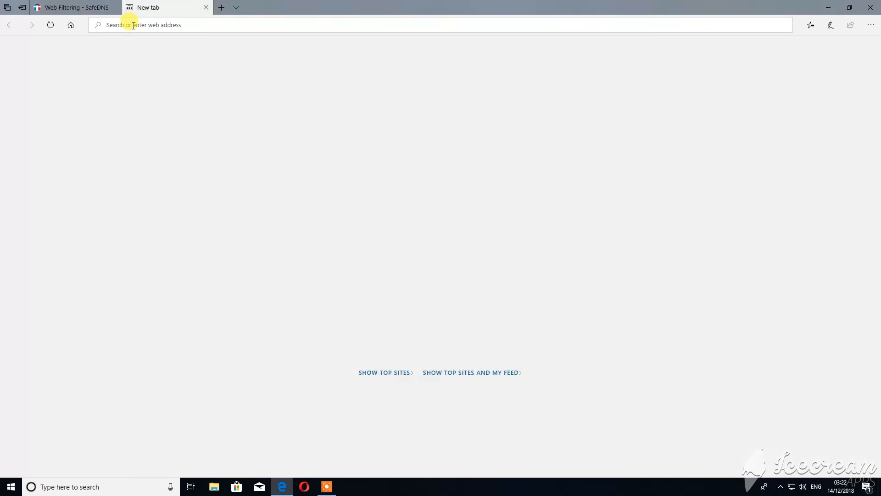
{"action": "type", "text": "sex.com"}
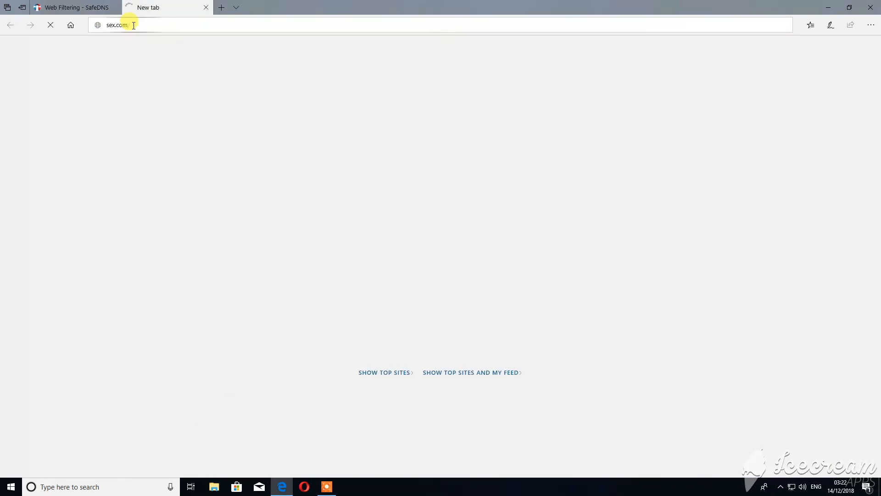
{"action": "key", "text": "Enter"}
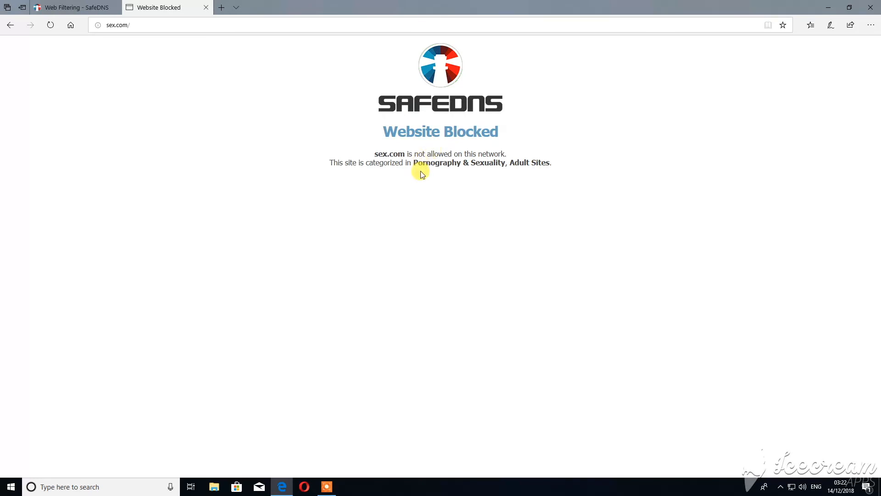